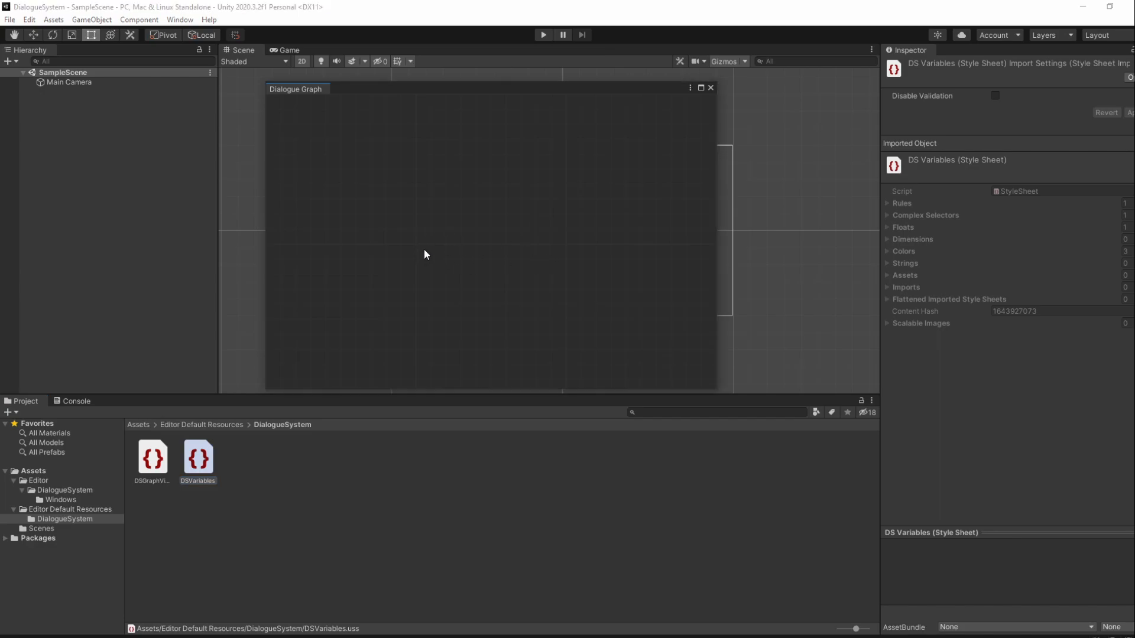
mouse_move(496, 286)
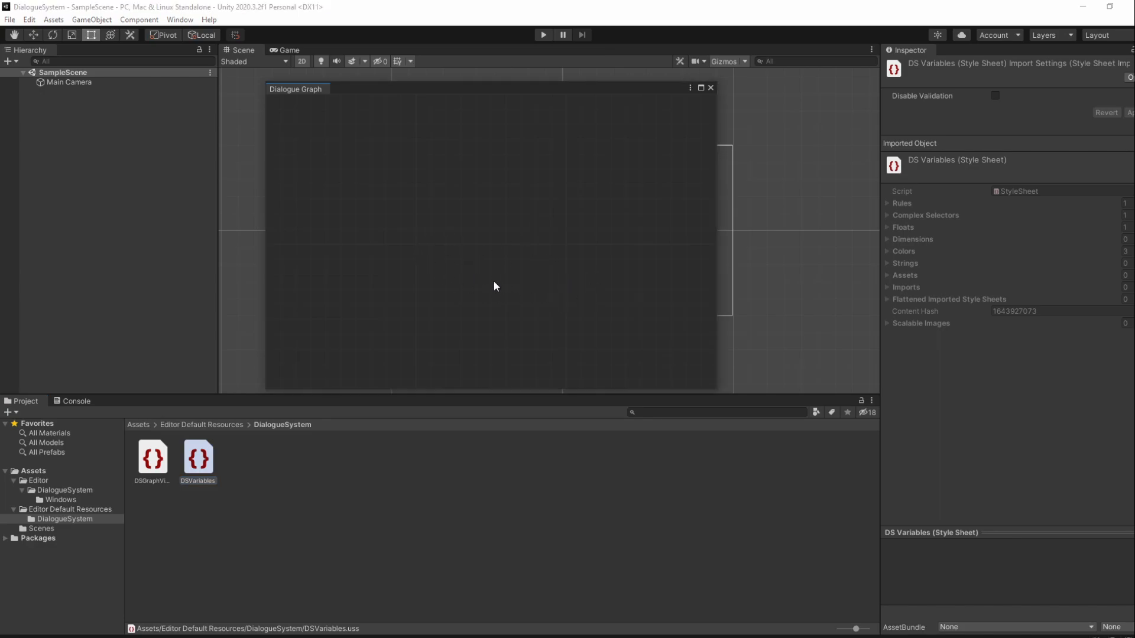
mouse_move(438, 252)
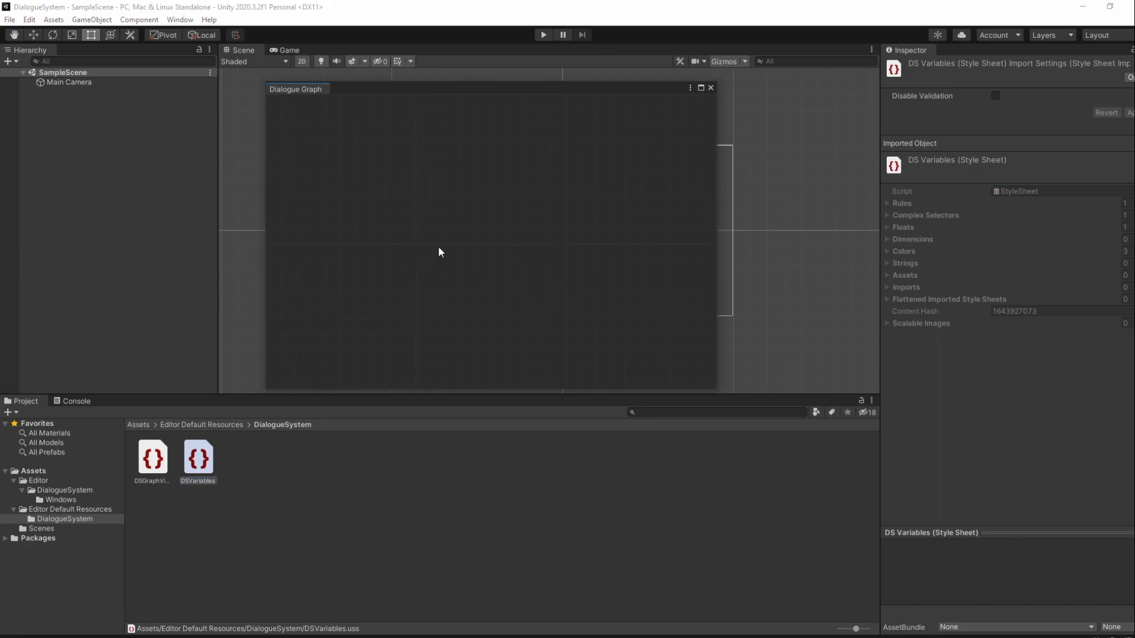
mouse_move(442, 257)
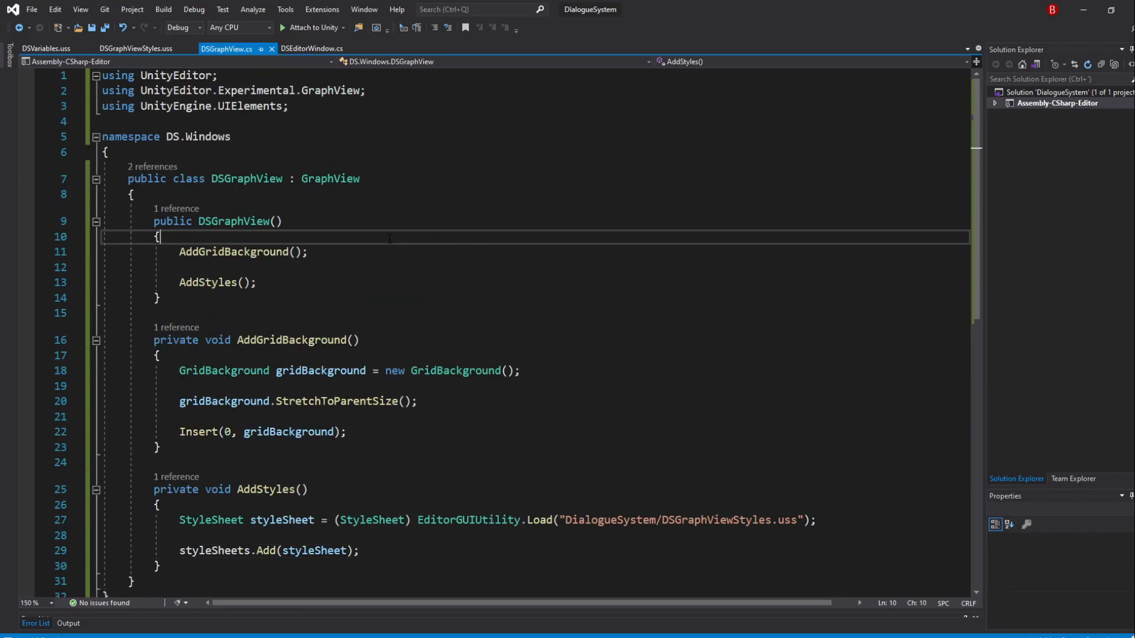
Add an empty private AddManipulators method and call it in the DSGraphView constructor.
type("AddManipulators(")
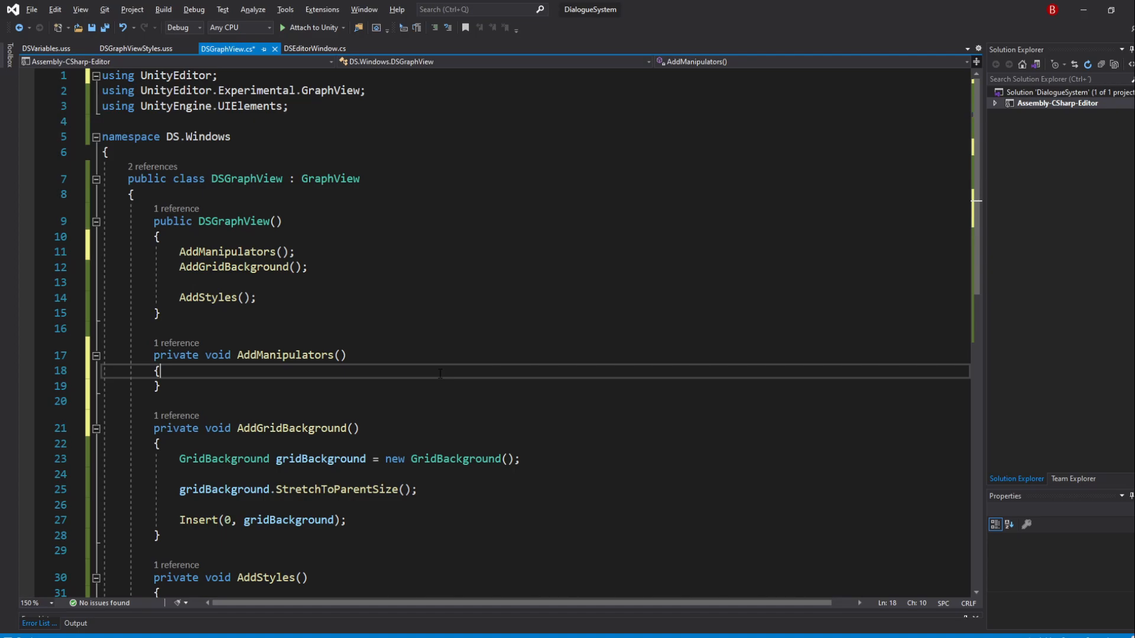
Inside AddManipulators, add this.AddManipulator(new ContentDragger()) and save before testing in Unity.
key("enter")
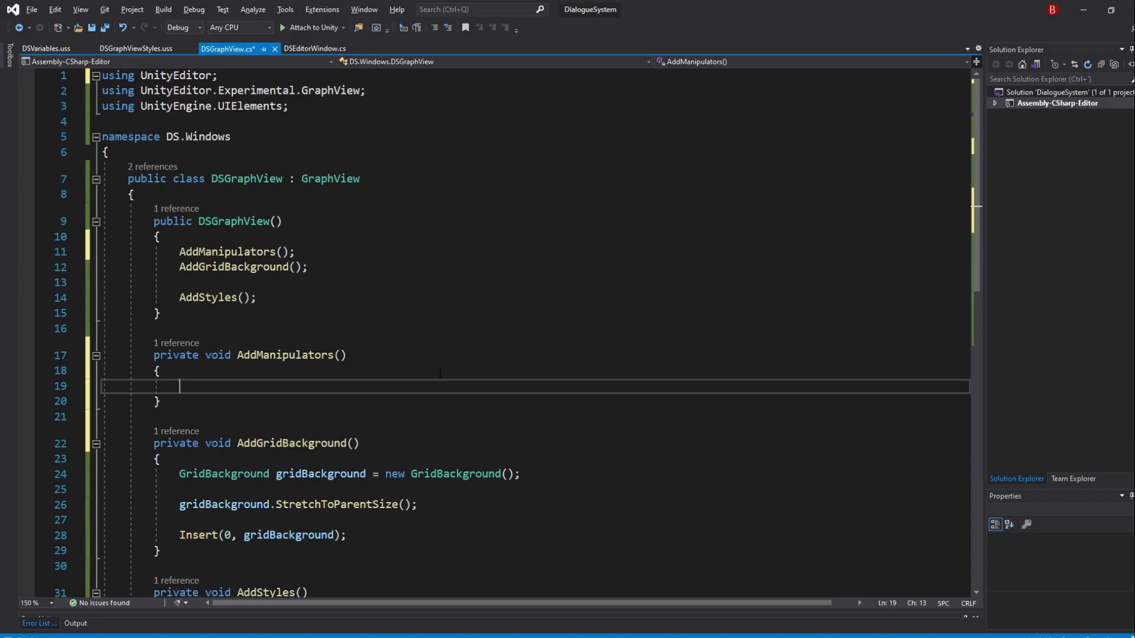
type("this.addManipulator();")
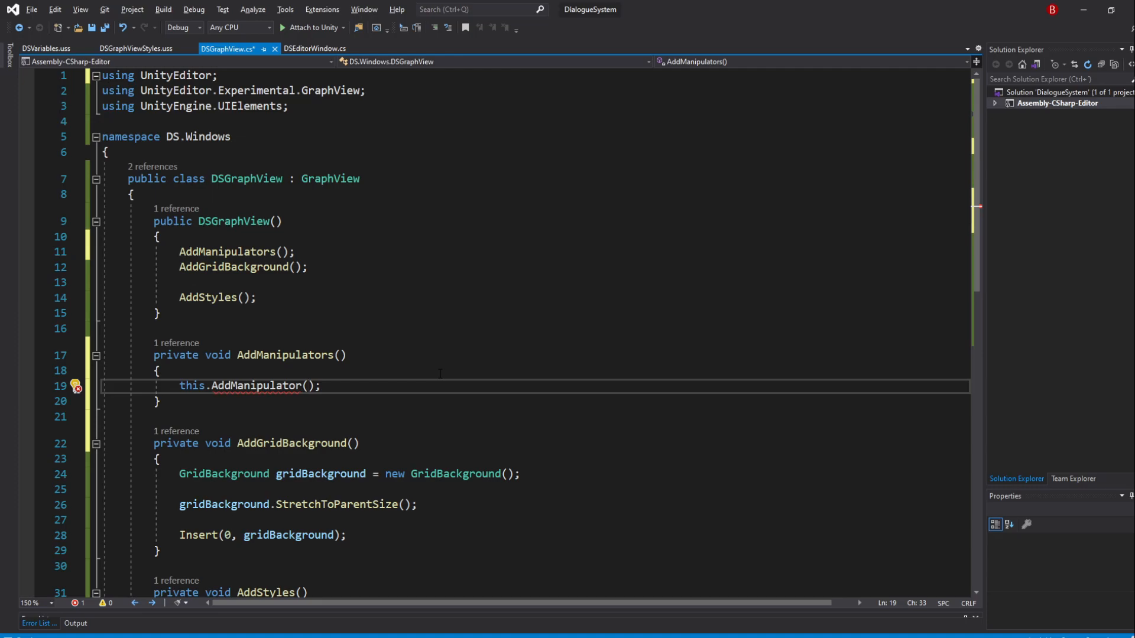
type("new contentDragger(")
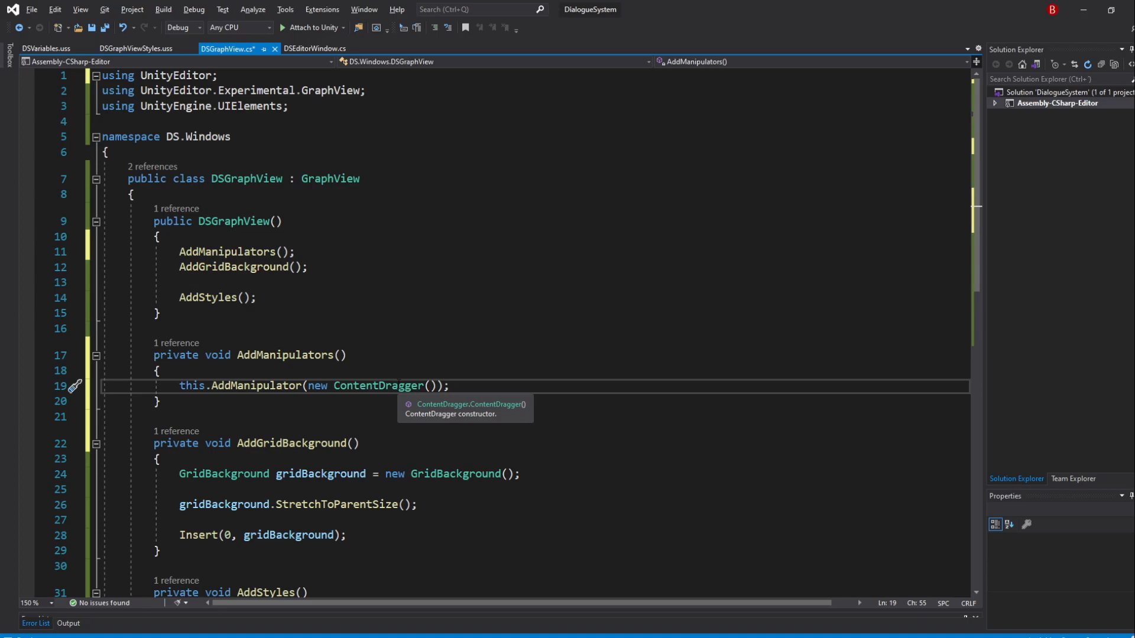
mouse_move(415, 365)
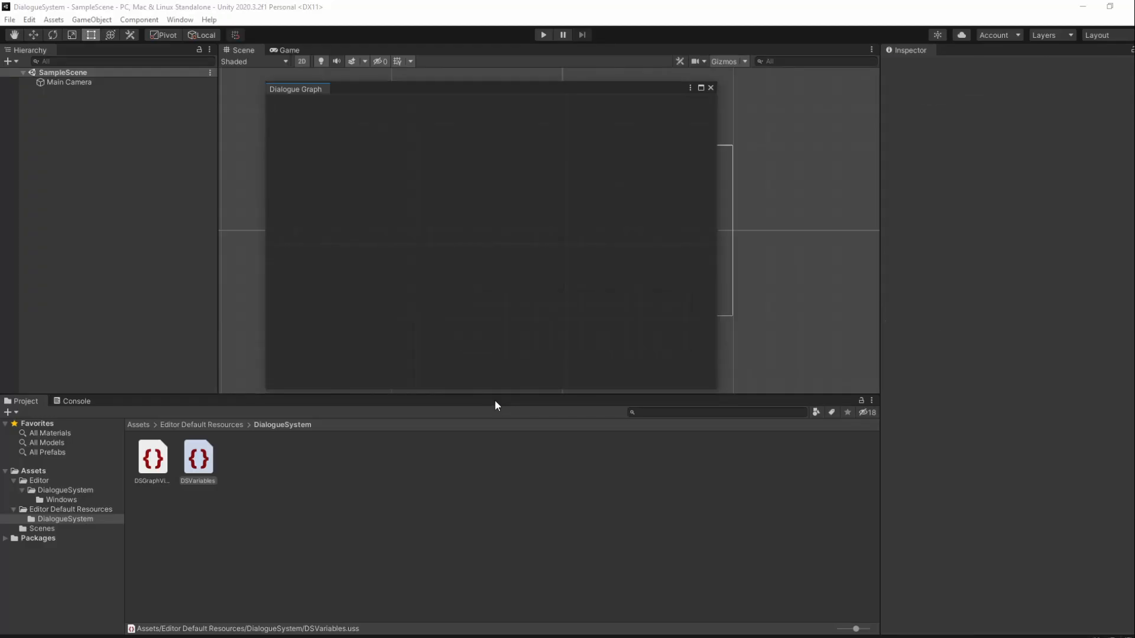
left_click(197, 457)
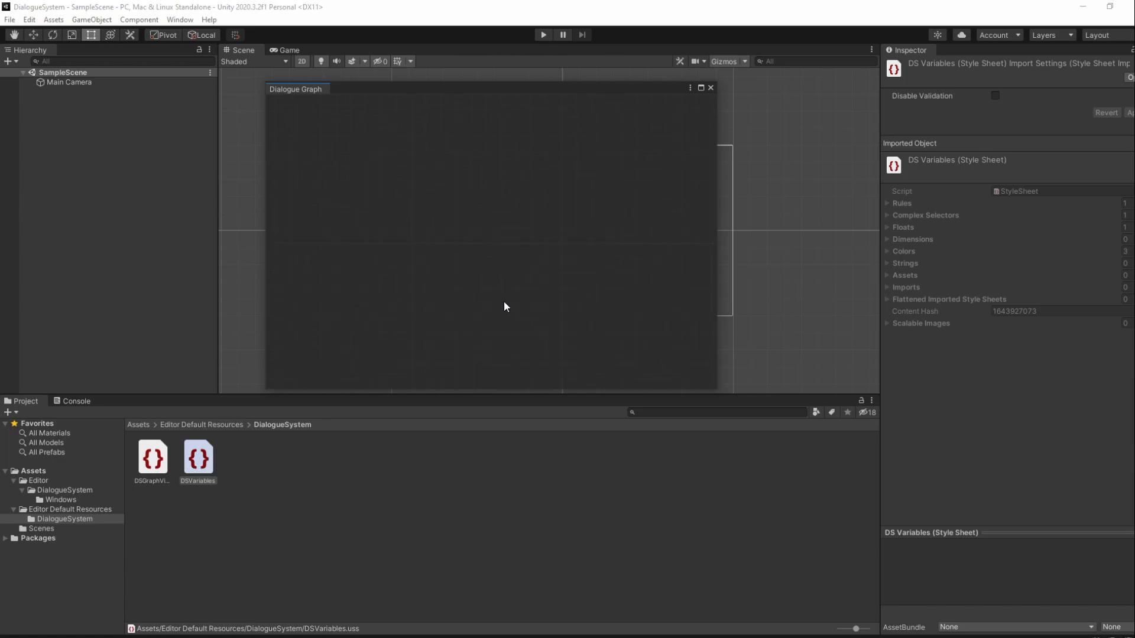
mouse_move(500, 291)
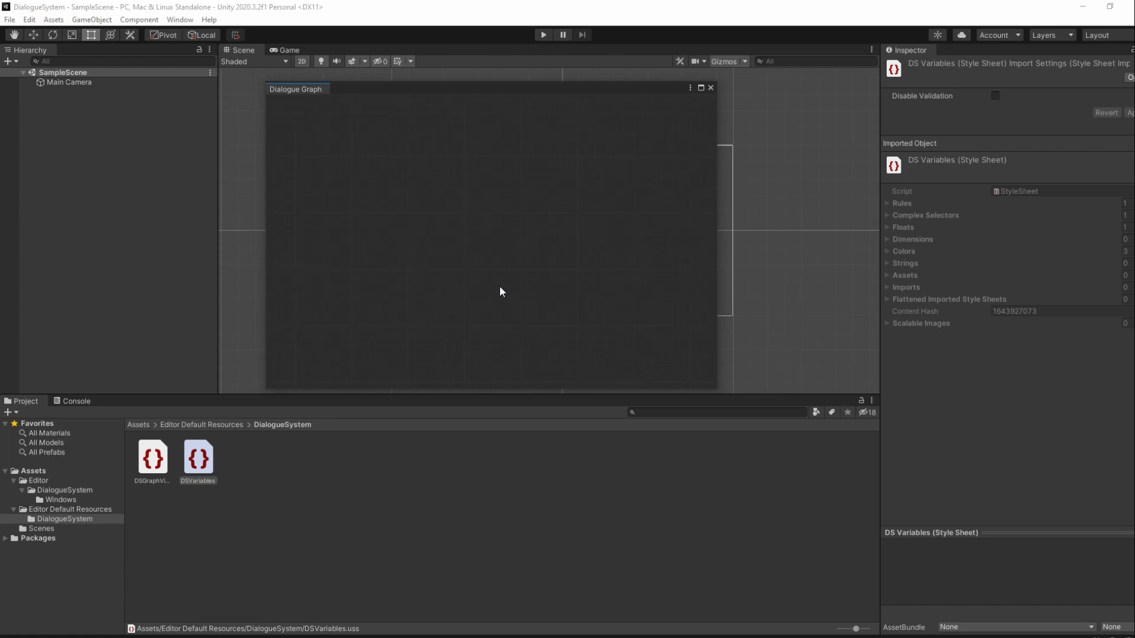
mouse_move(490, 270)
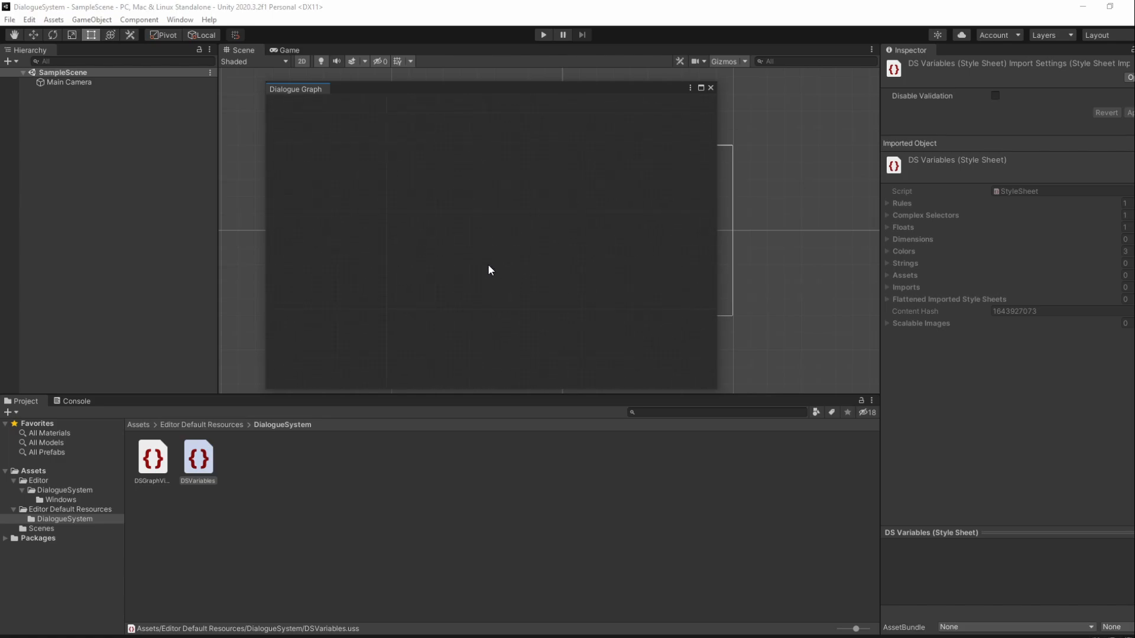
mouse_move(552, 274)
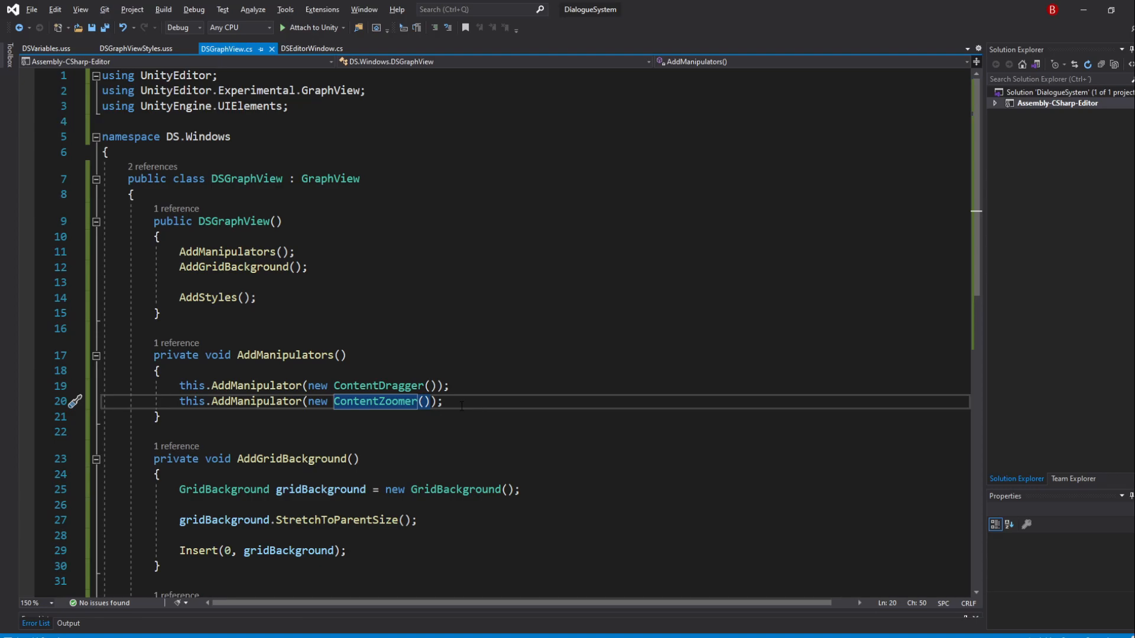
Remove the ContentZoomer manipulator line and start a SetupZoom(ContentZoomer.DefaultMinScale...) call instead.
left_click(453, 386)
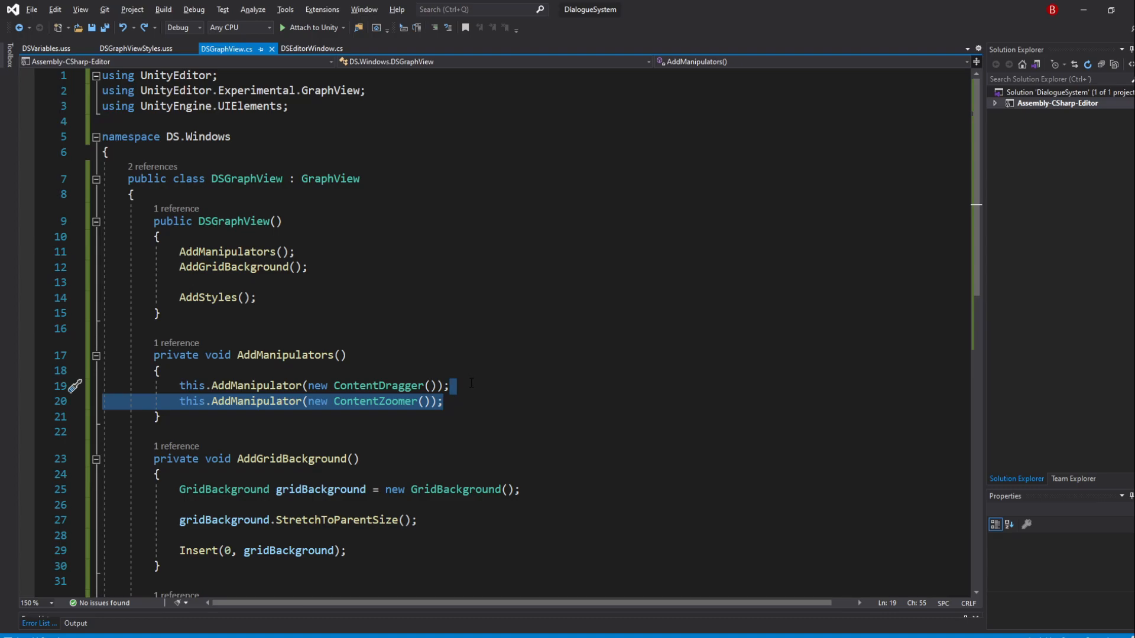
key("Delete")
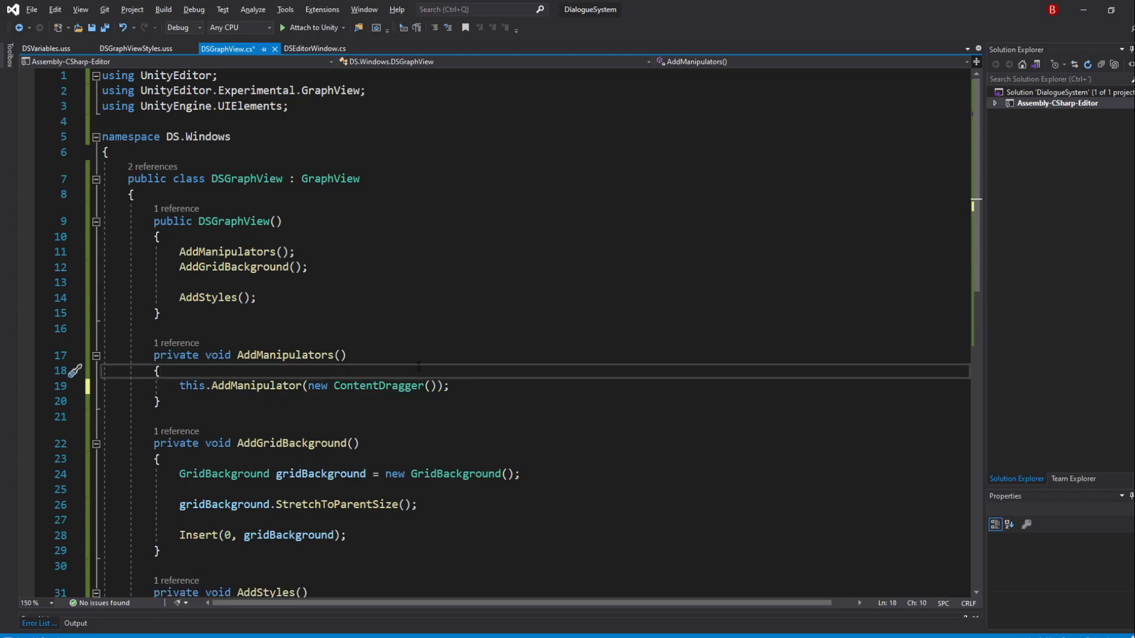
type("setupzo")
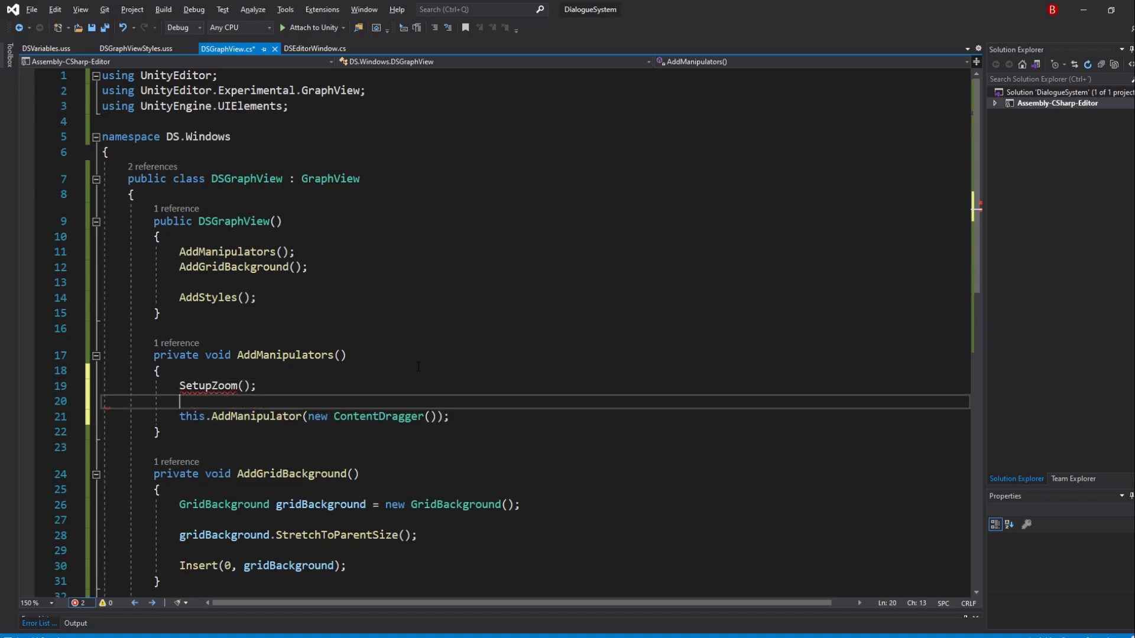
key("Backspace")
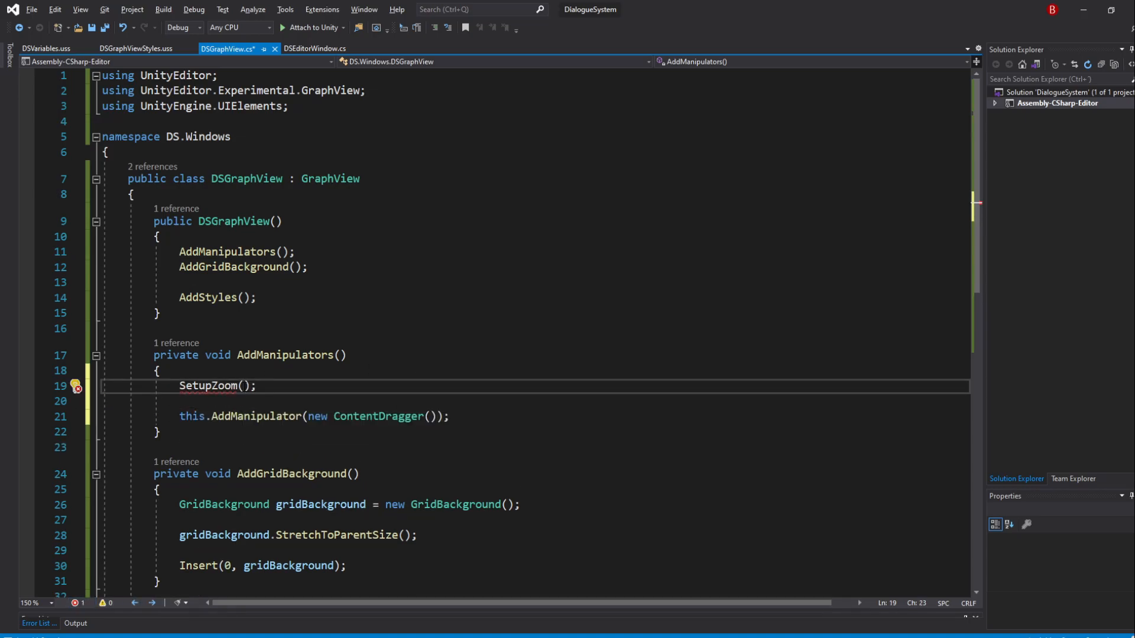
type("ContentZoomer.")
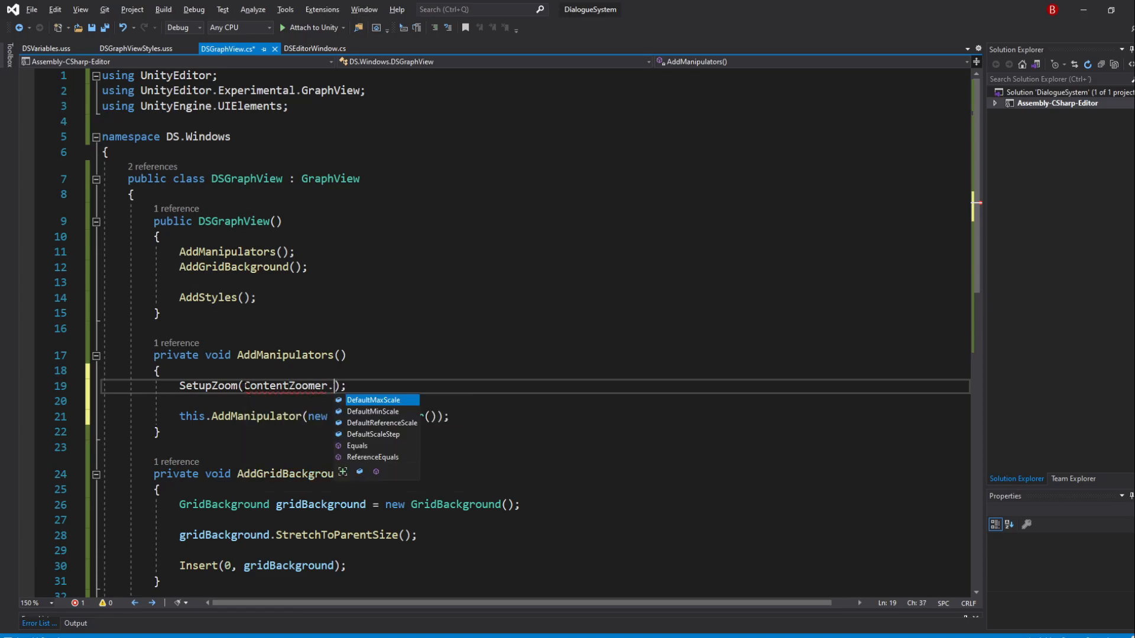